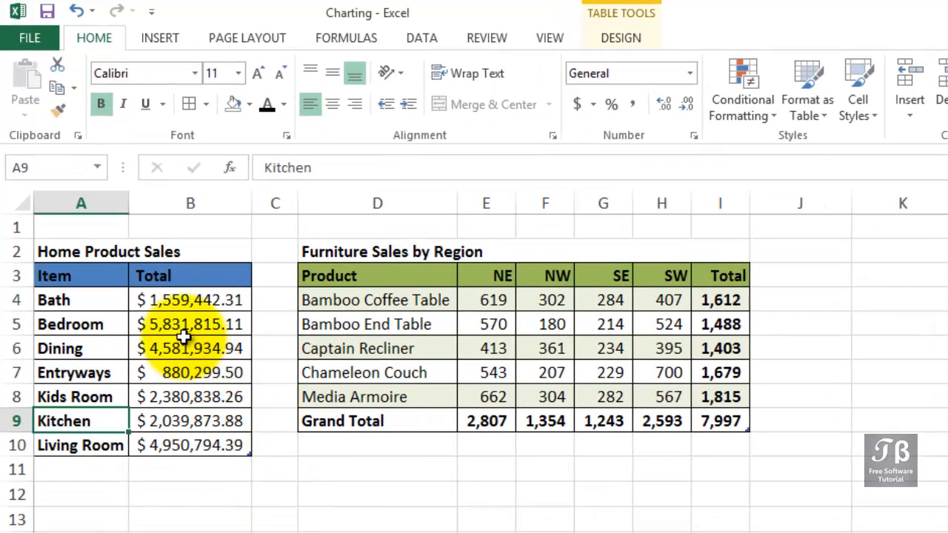
# Select the Home Product Sales table range A3:B10 with item names and totals.
pyautogui.click(190, 299)
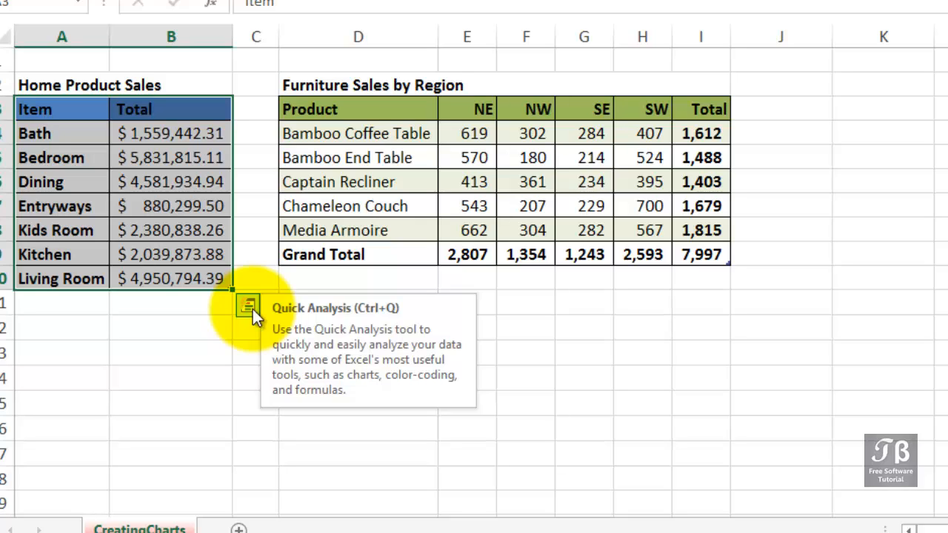
# Preview the totals as bar, column and pie charts in Quick Analysis.
pyautogui.click(247, 307)
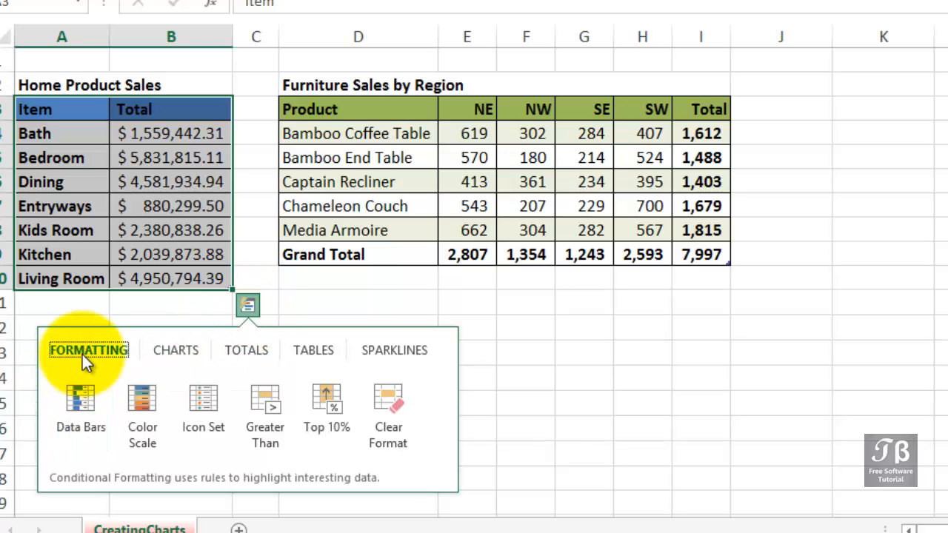
pyautogui.moveTo(175, 363)
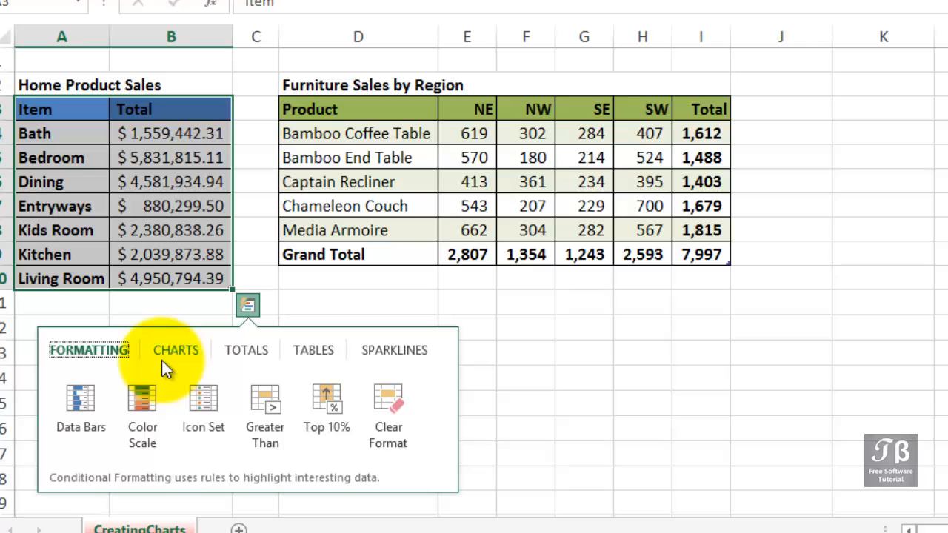
pyautogui.click(175, 350)
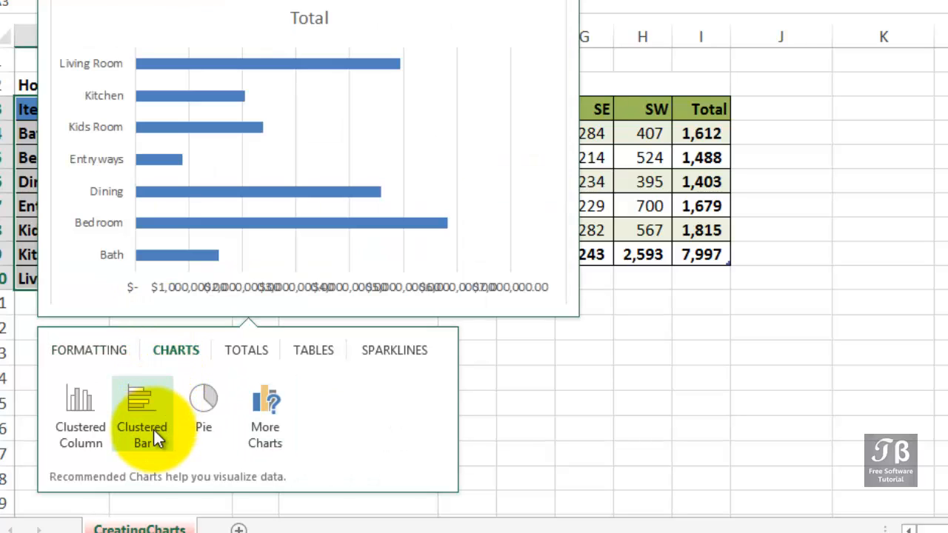
pyautogui.click(80, 400)
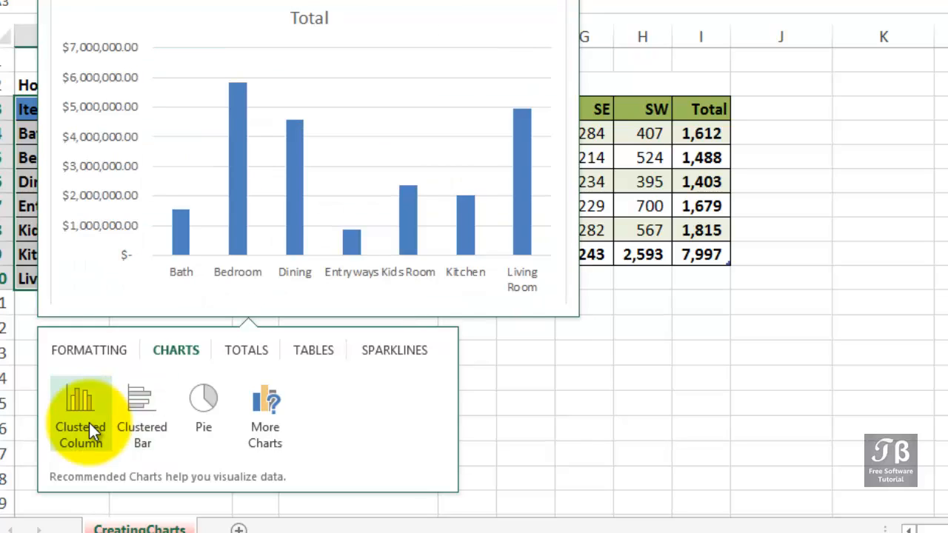
pyautogui.click(142, 400)
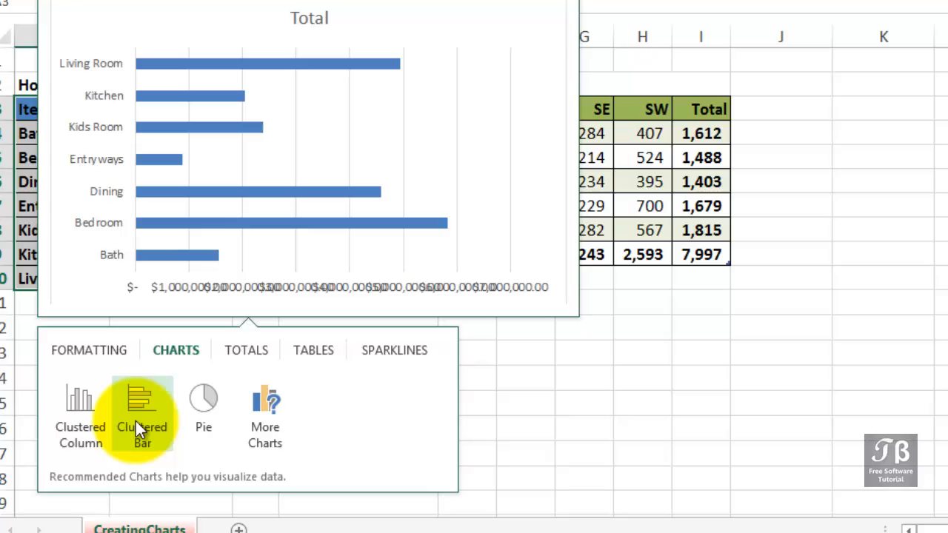
pyautogui.click(203, 412)
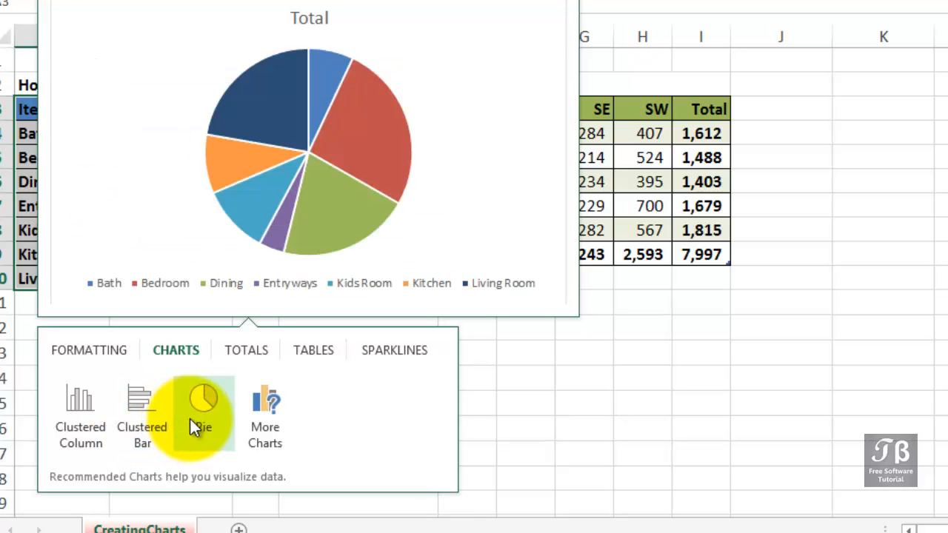
pyautogui.click(80, 411)
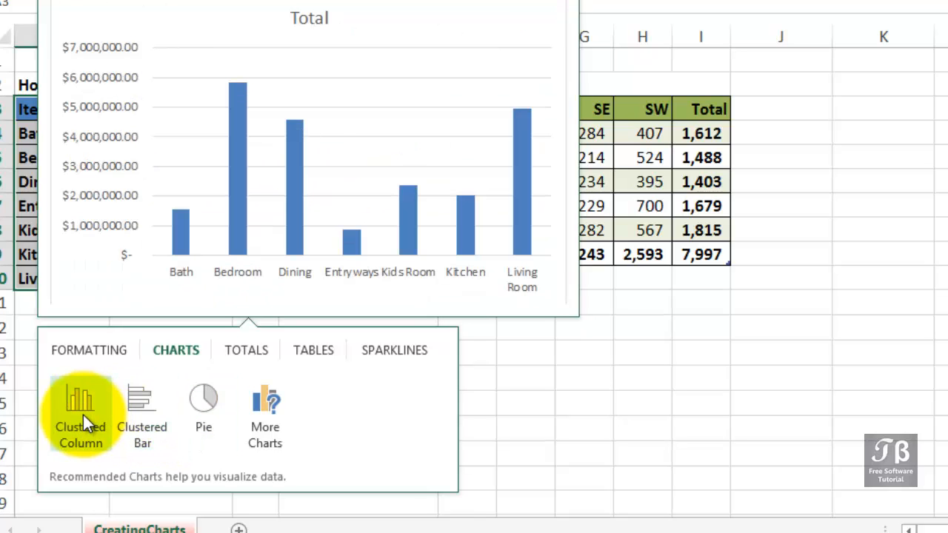
# Insert the clustered column chart of Home Product Sales totals and return to the cells.
pyautogui.click(80, 413)
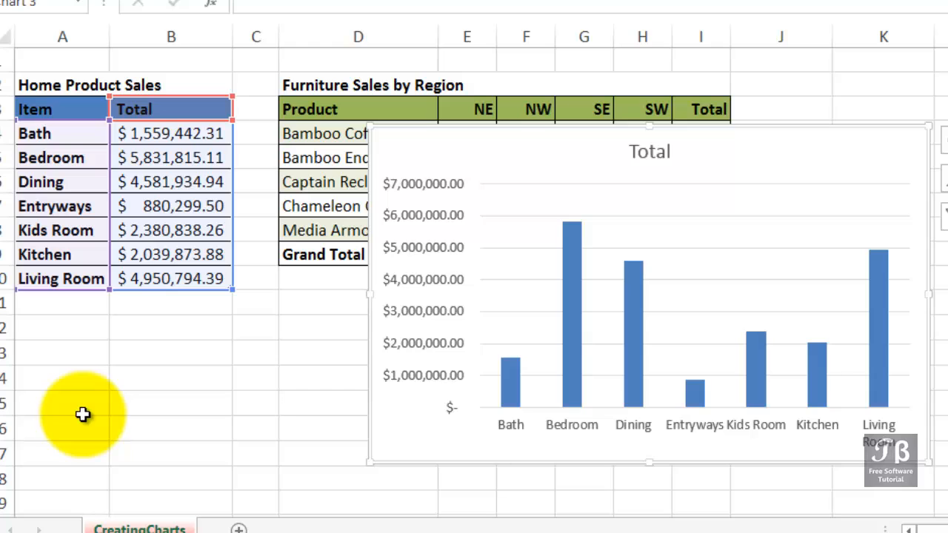
pyautogui.moveTo(101, 377)
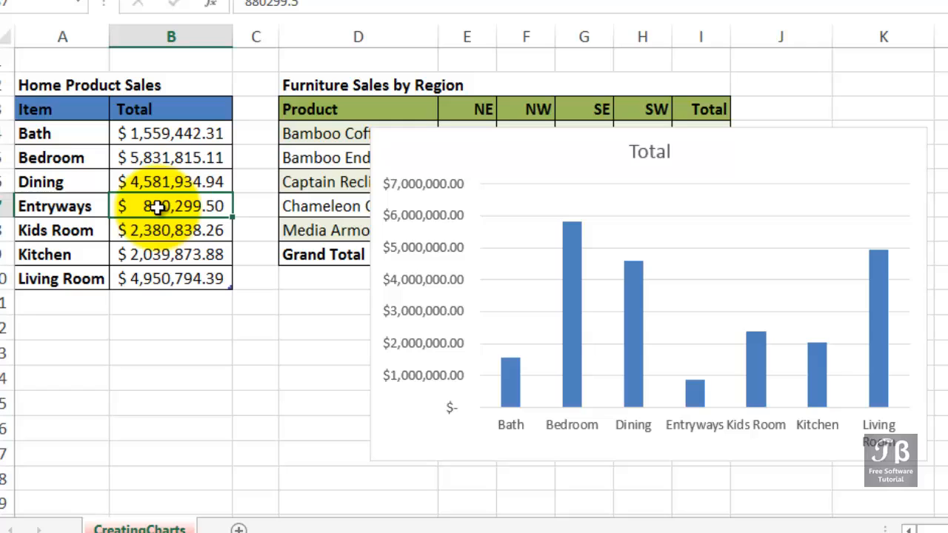
pyautogui.click(445, 288)
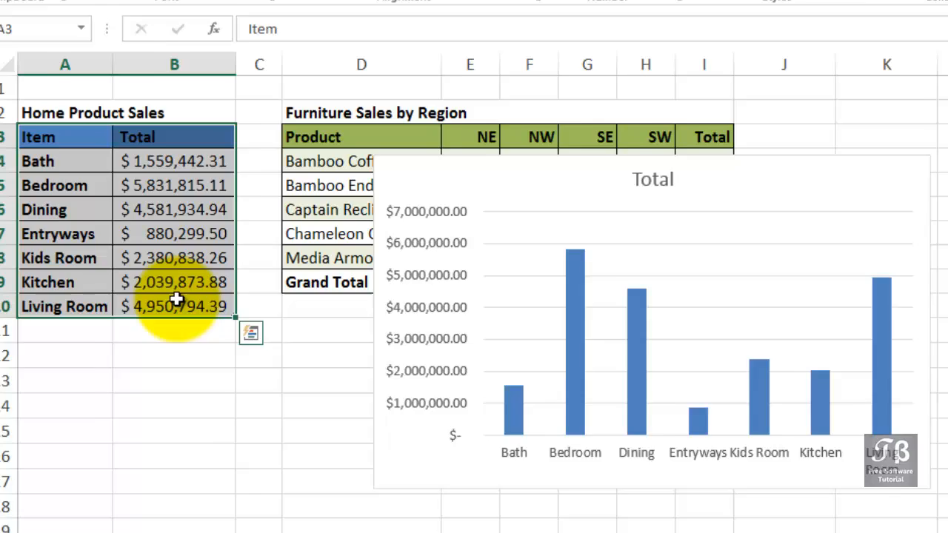
# Insert a clustered bar chart of the totals from the Recommended Charts suggestions.
pyautogui.click(160, 38)
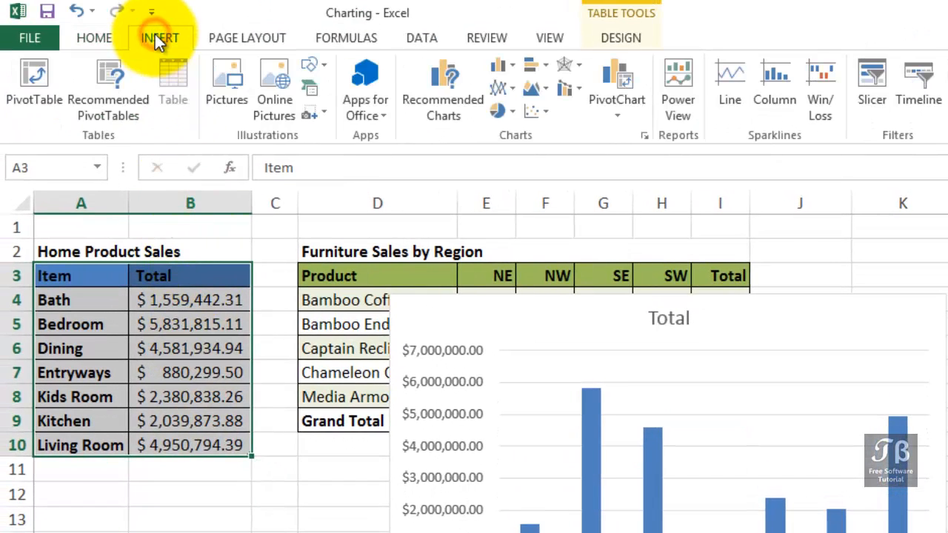
pyautogui.moveTo(443, 89)
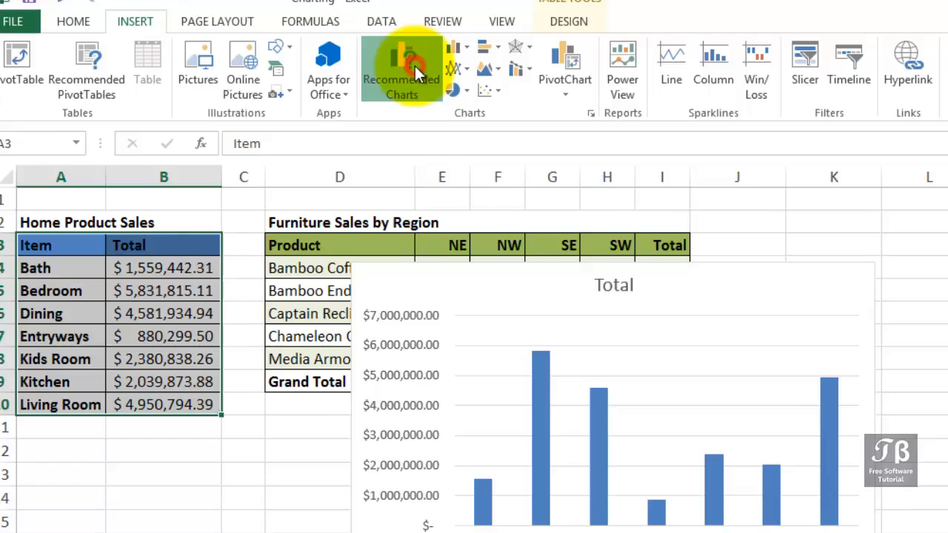
pyautogui.click(402, 67)
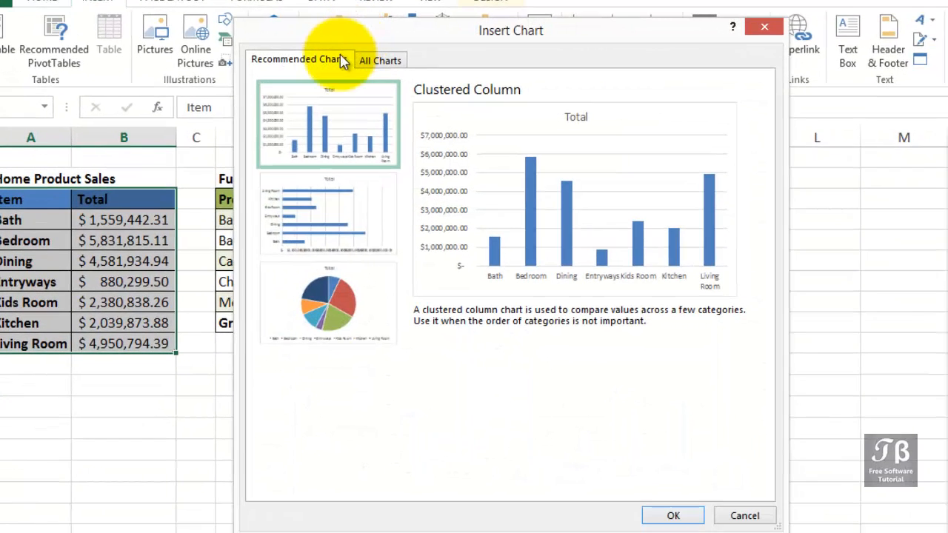
pyautogui.click(327, 303)
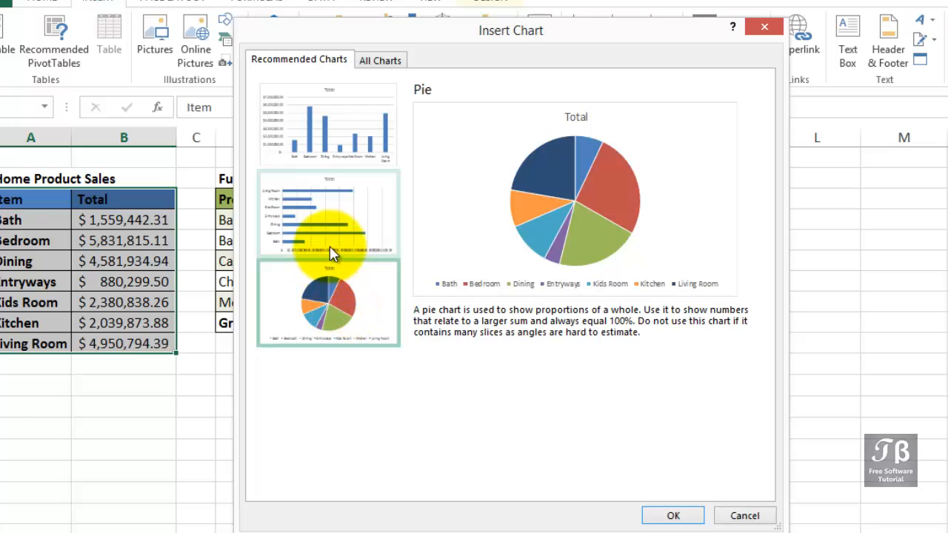
pyautogui.click(329, 214)
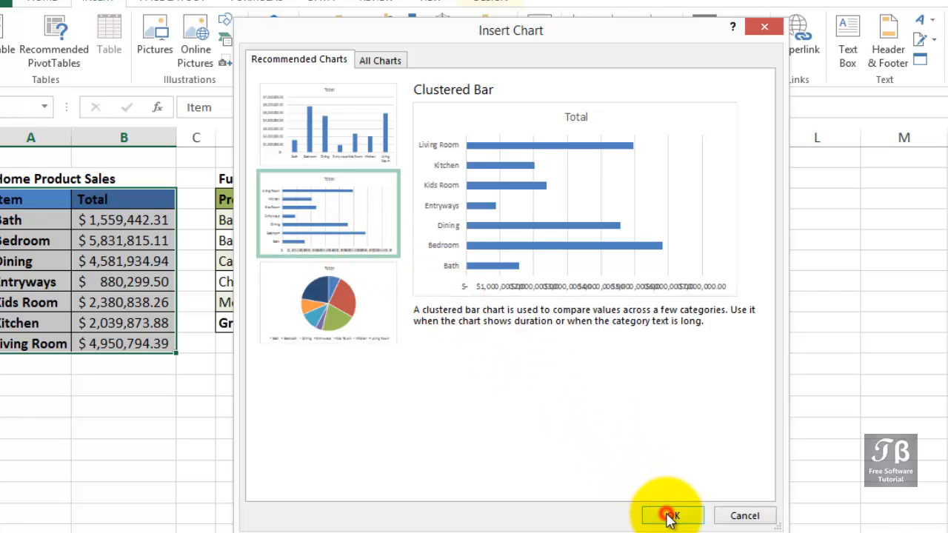
pyautogui.click(669, 516)
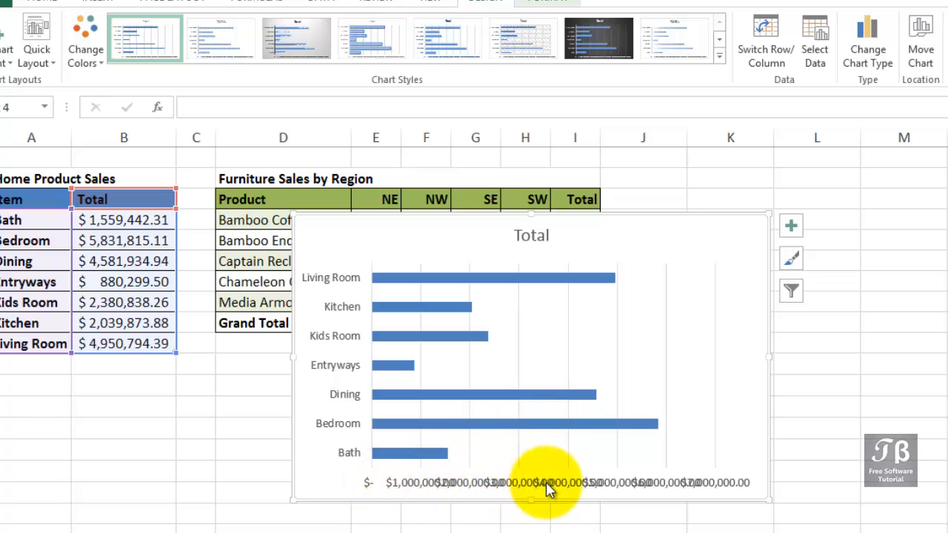
pyautogui.moveTo(441, 219)
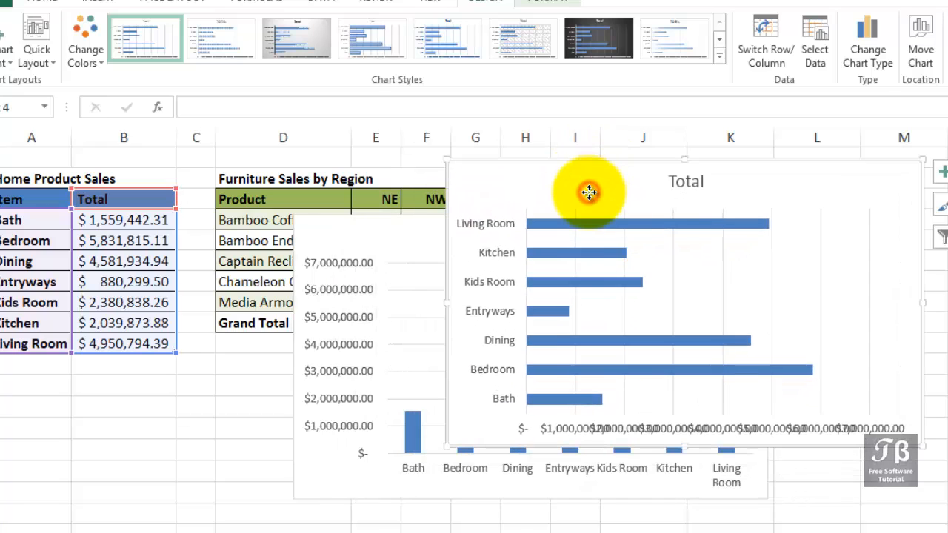
# Move the bar chart aside and delete both the bar and column charts.
pyautogui.moveTo(589, 192); pyautogui.dragTo(678, 222)
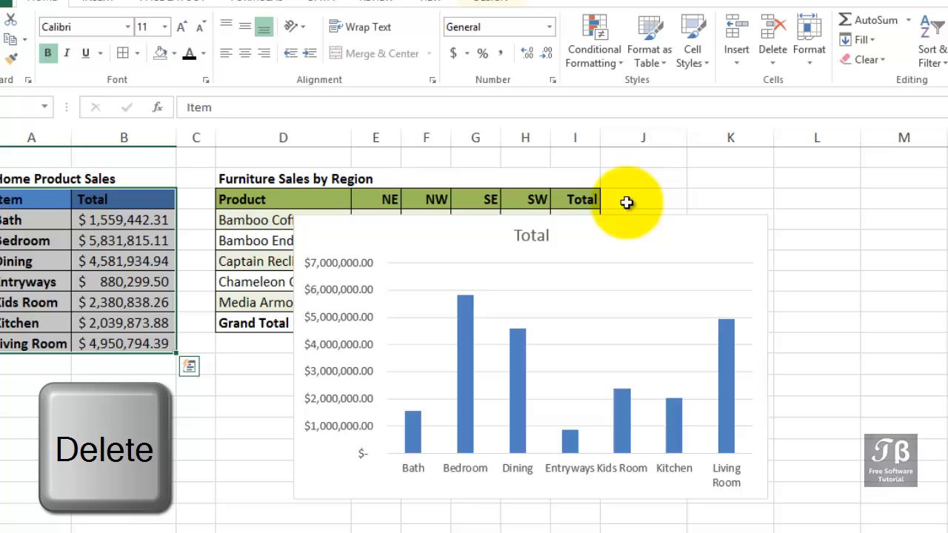
pyautogui.click(626, 203)
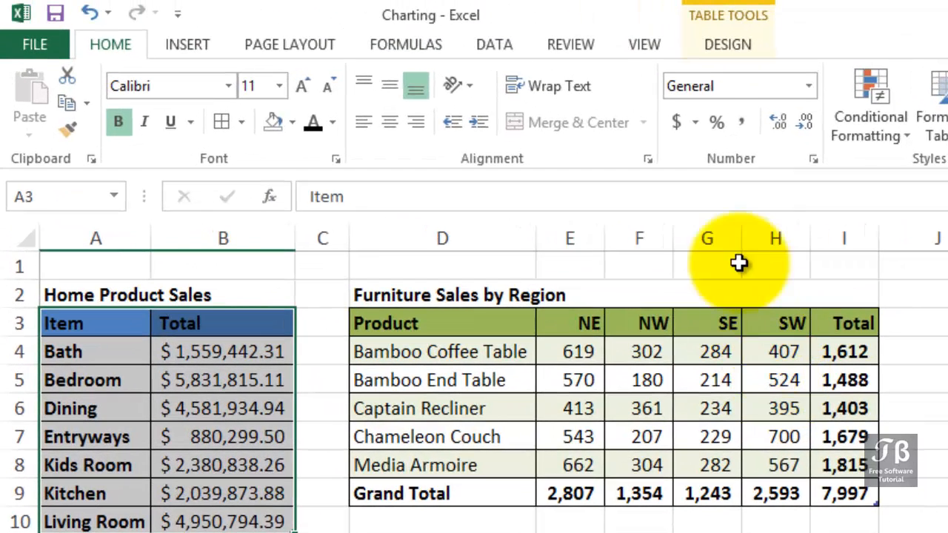
# Insert a 3-D clustered column chart of the totals from the Column chart gallery.
pyautogui.click(187, 44)
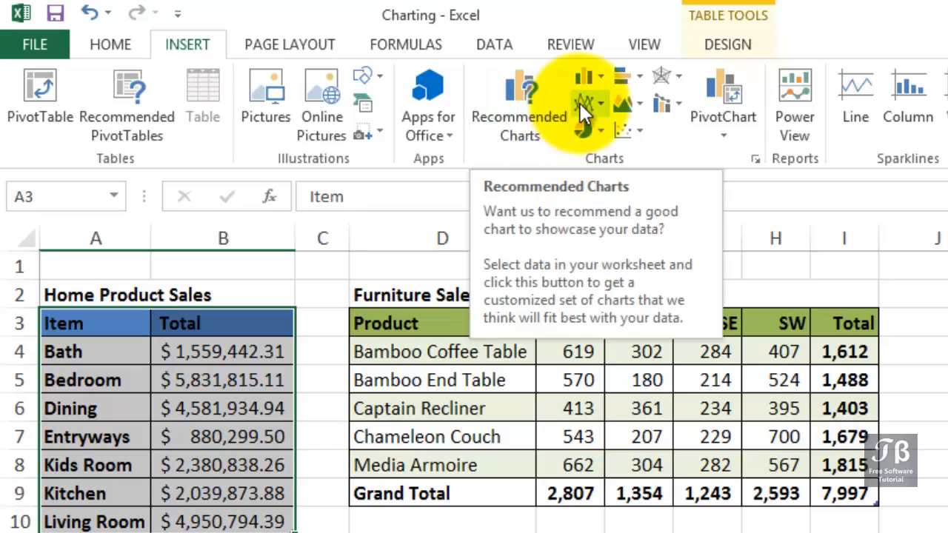
pyautogui.moveTo(590, 103)
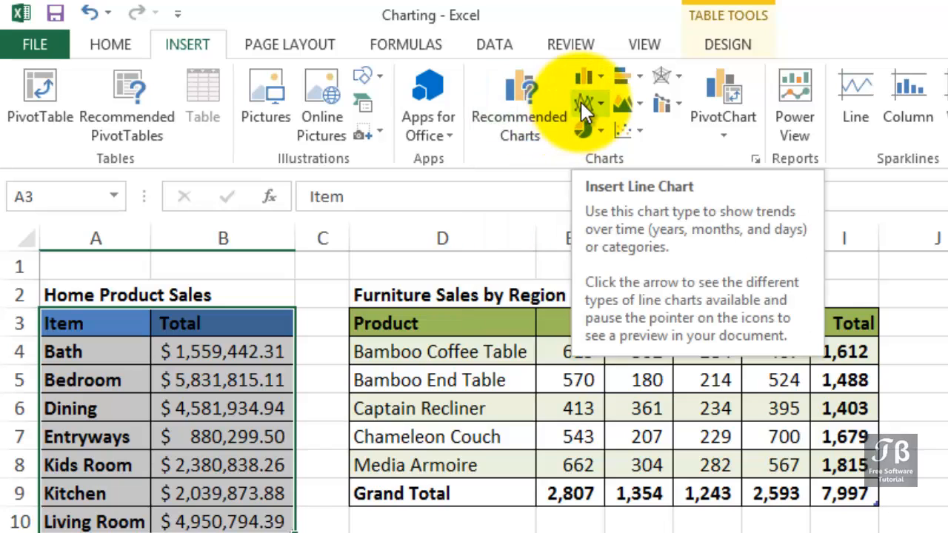
pyautogui.click(584, 81)
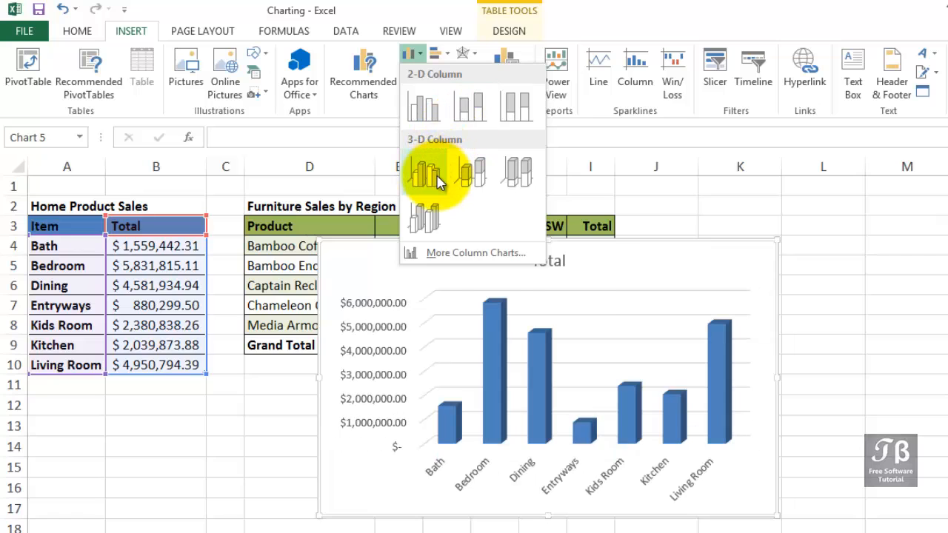
pyautogui.moveTo(424, 172)
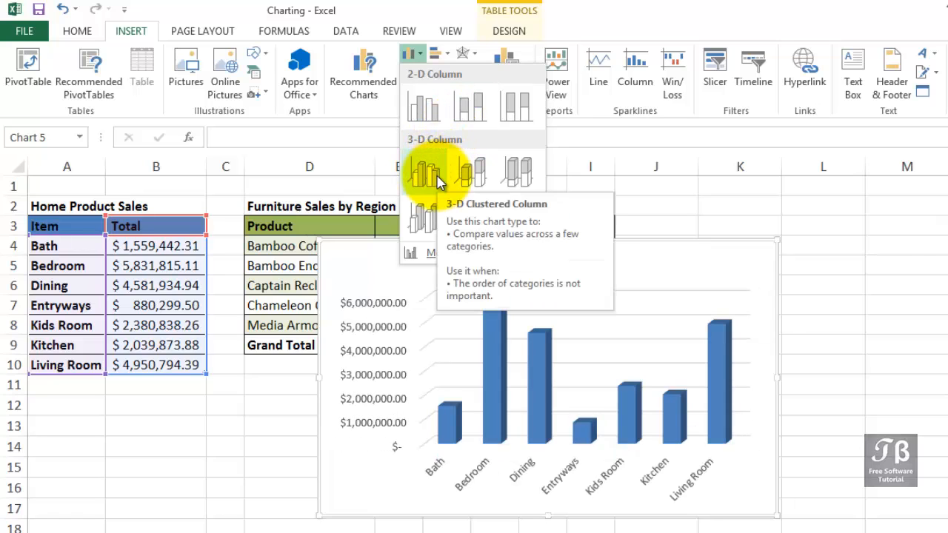
pyautogui.click(423, 171)
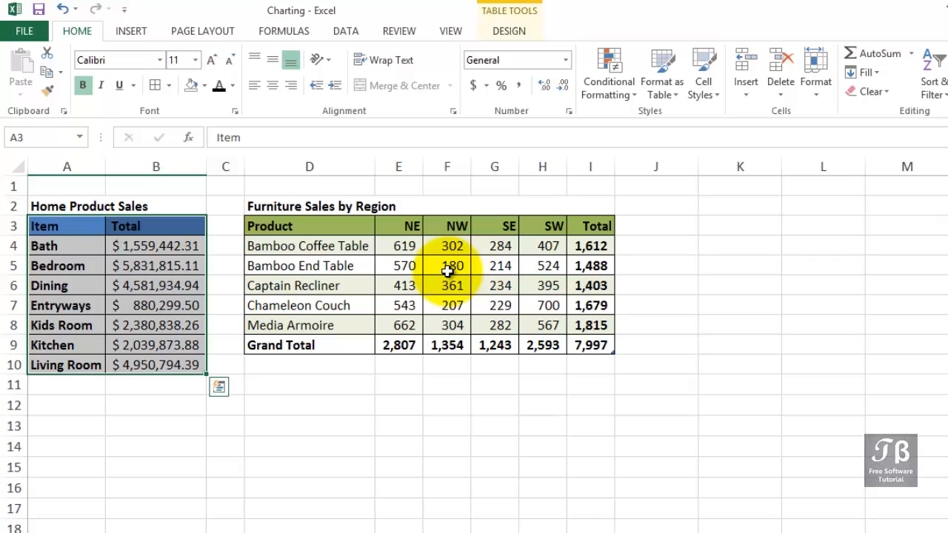
pyautogui.press('Alt+F1')
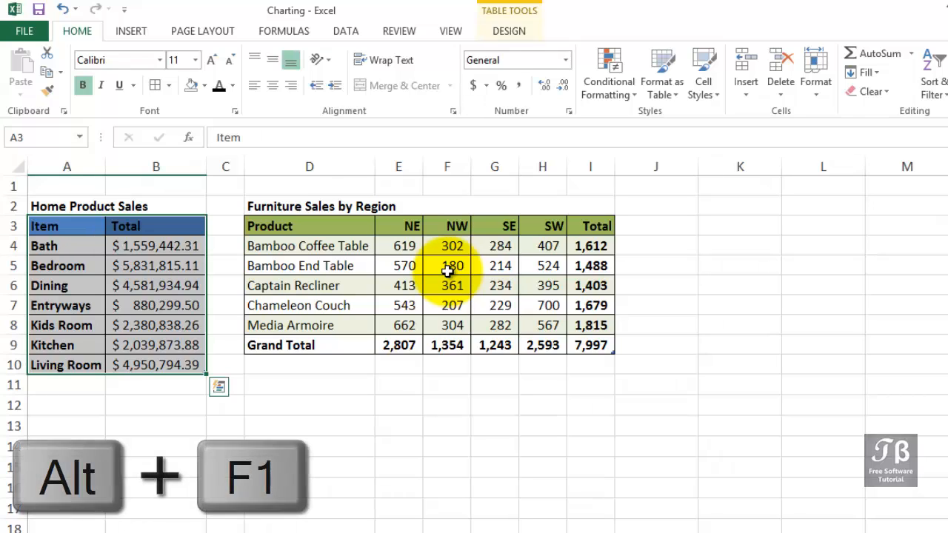
pyautogui.press('alt+F1')
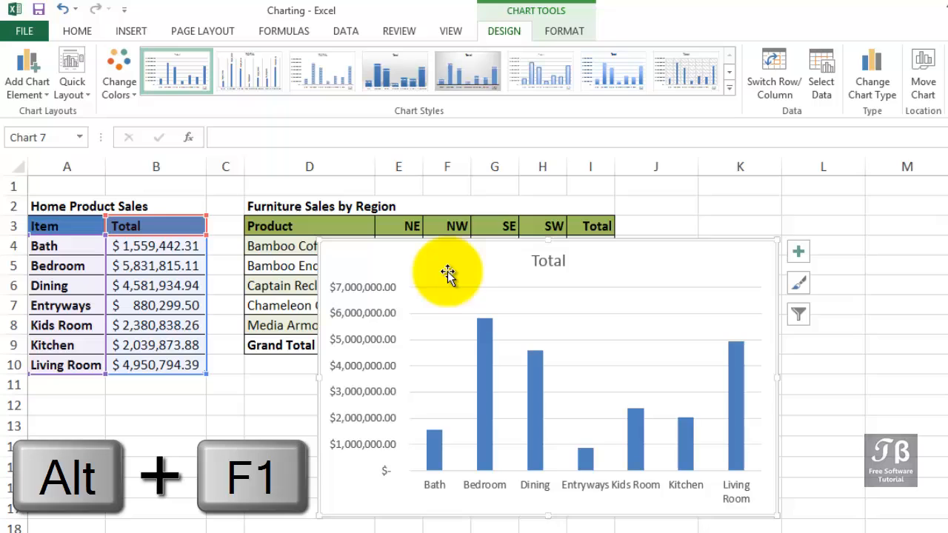
pyautogui.moveTo(446, 273)
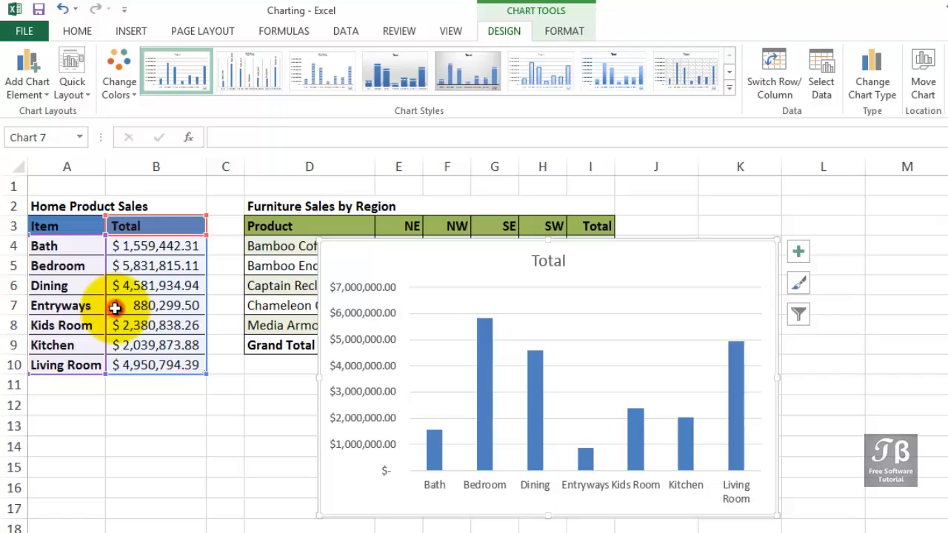
pyautogui.click(155, 305)
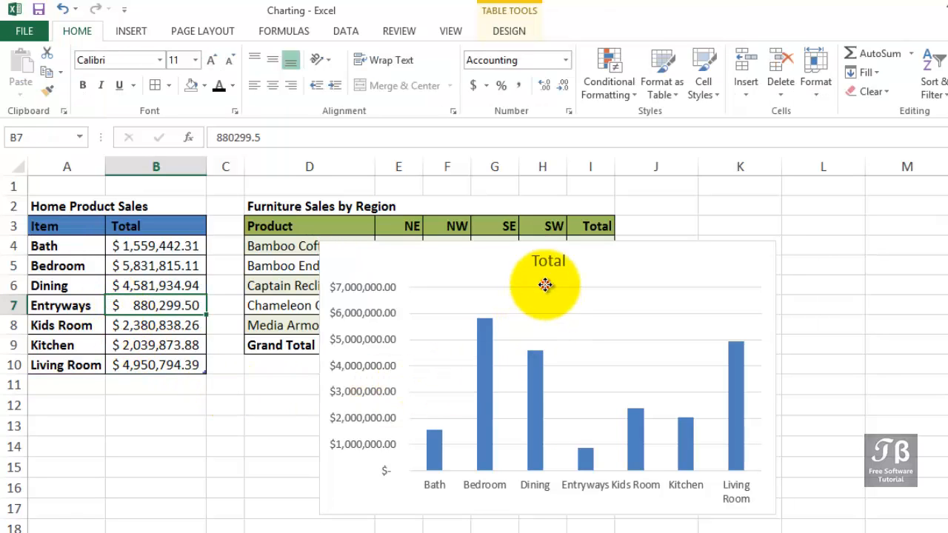
pyautogui.click(545, 285)
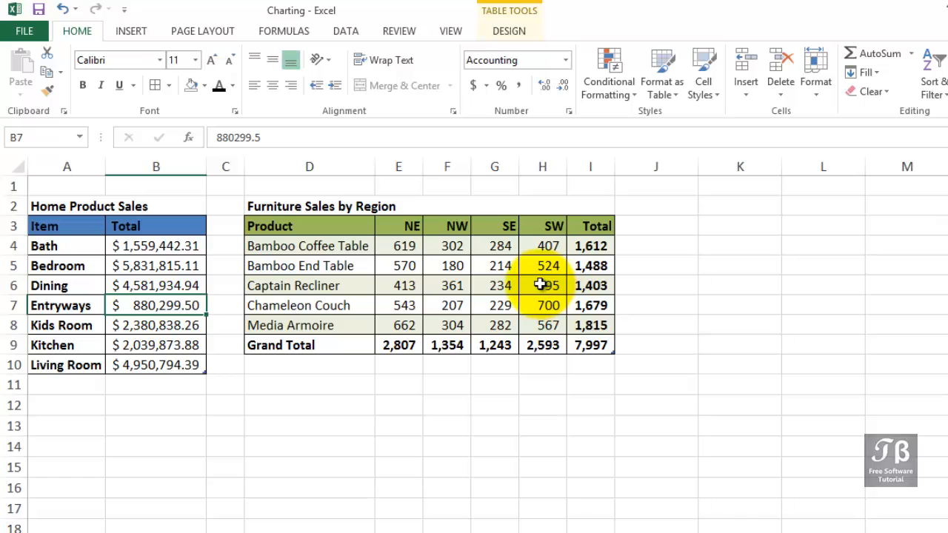
pyautogui.click(308, 225)
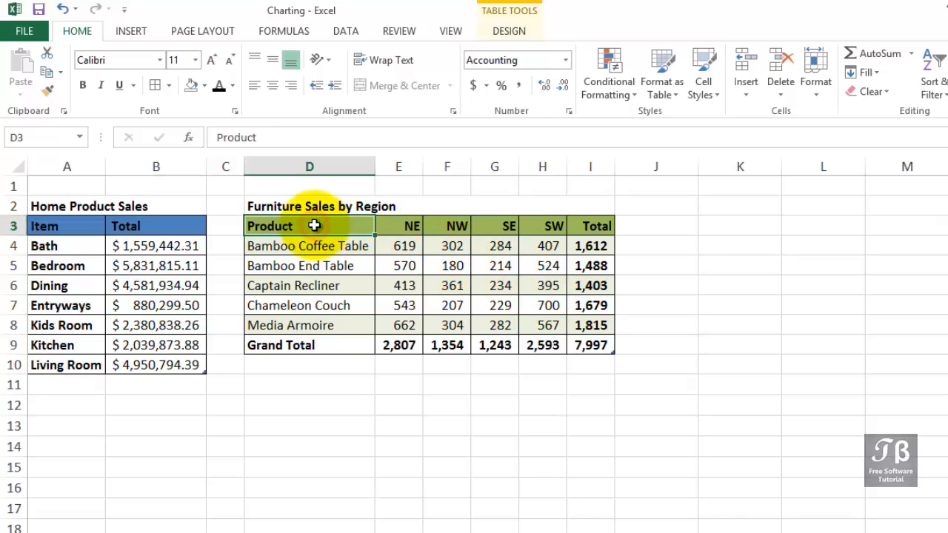
pyautogui.moveTo(308, 225); pyautogui.dragTo(590, 344)
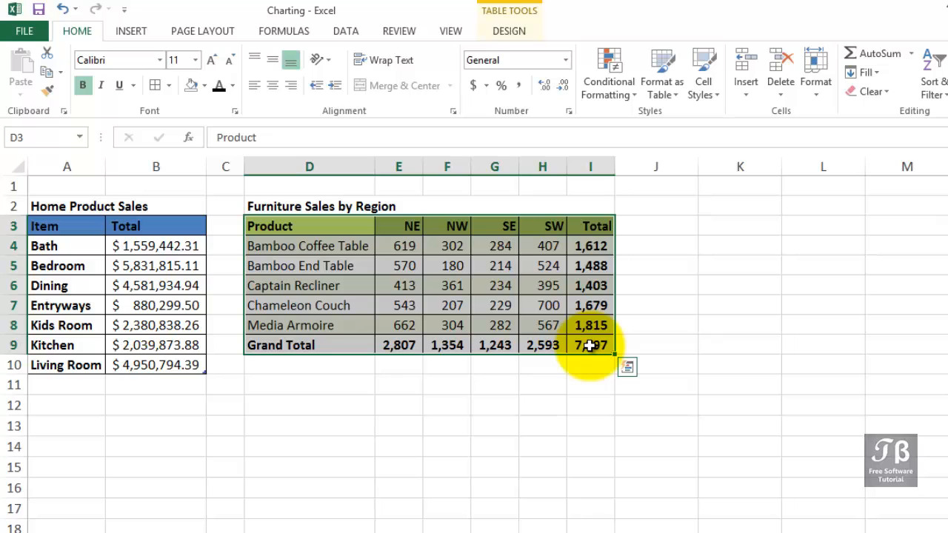
pyautogui.moveTo(600, 295)
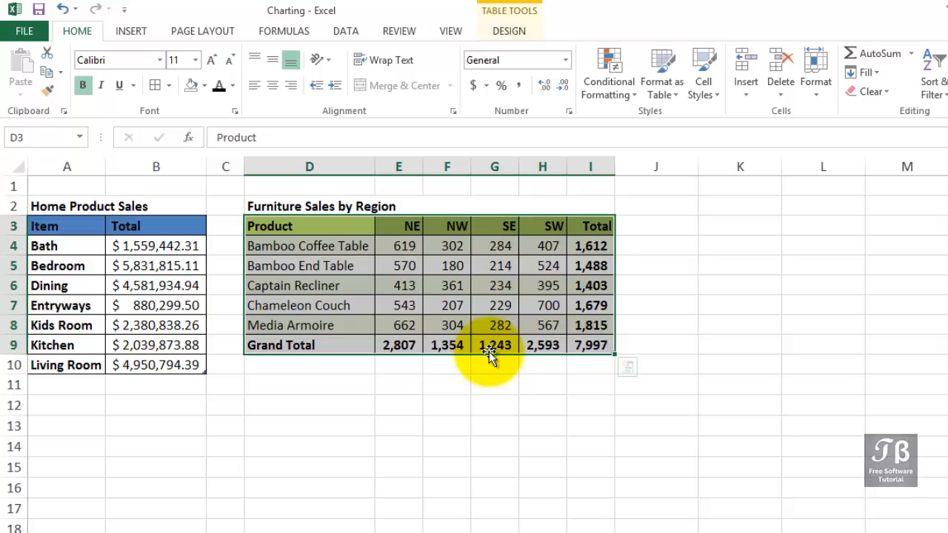
pyautogui.moveTo(548, 343)
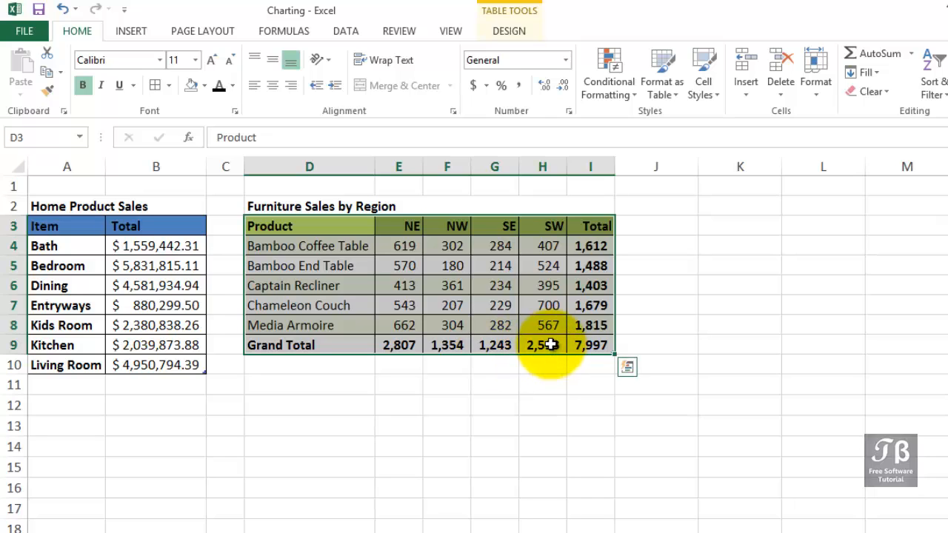
pyautogui.click(130, 31)
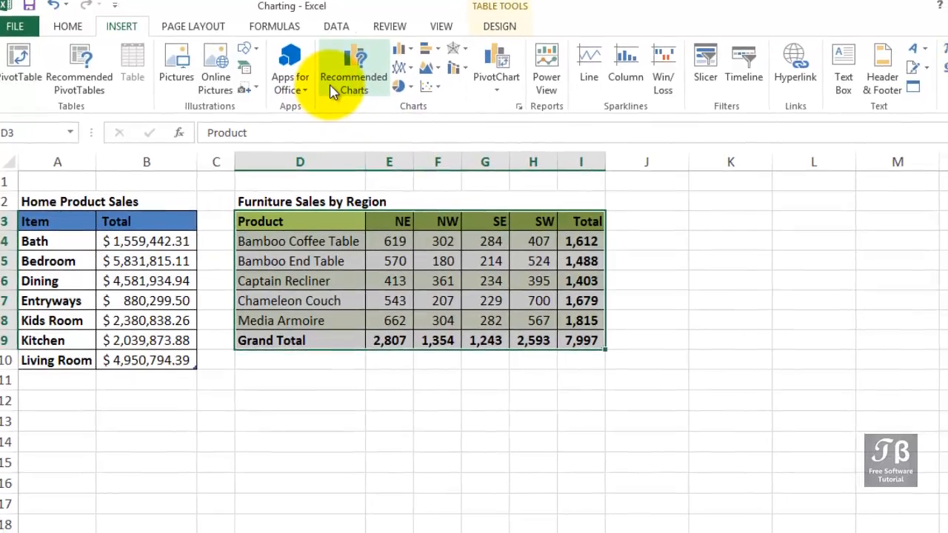
pyautogui.click(352, 67)
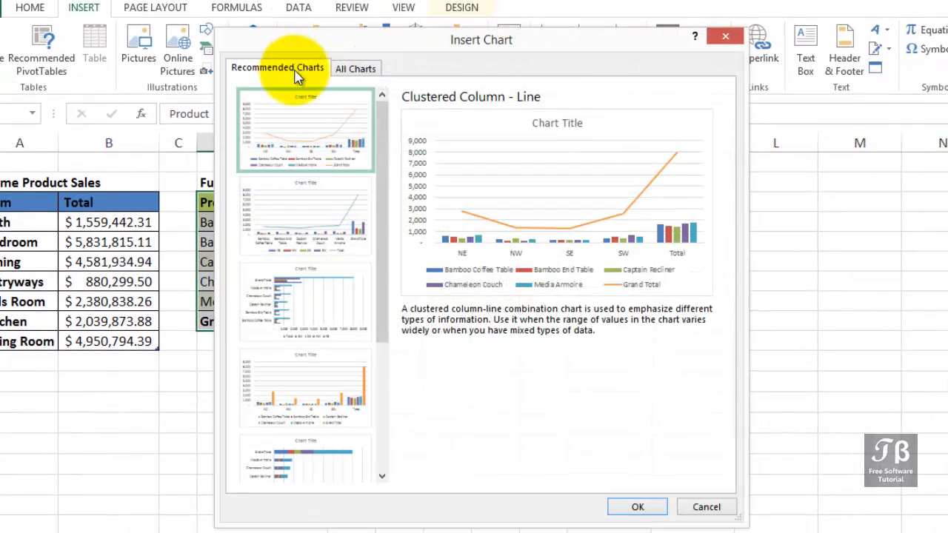
pyautogui.moveTo(329, 148)
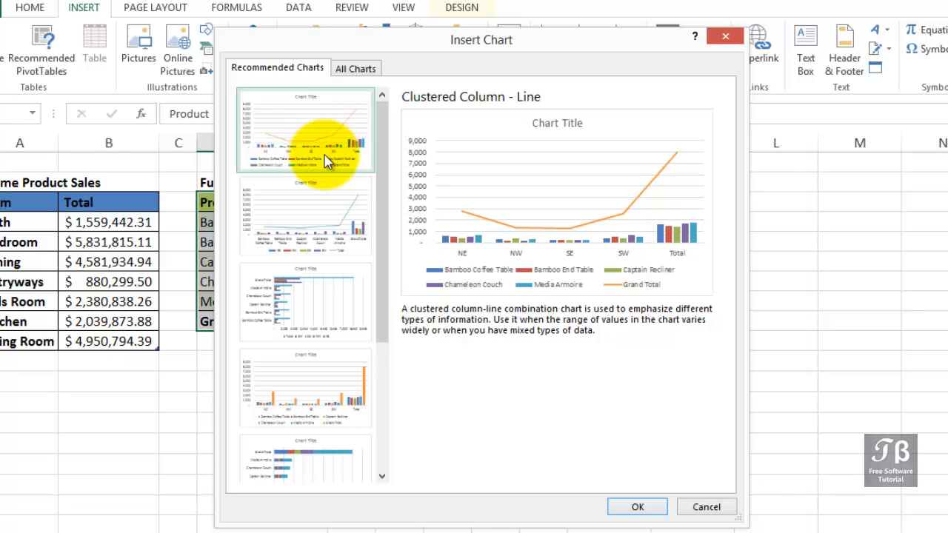
pyautogui.click(326, 214)
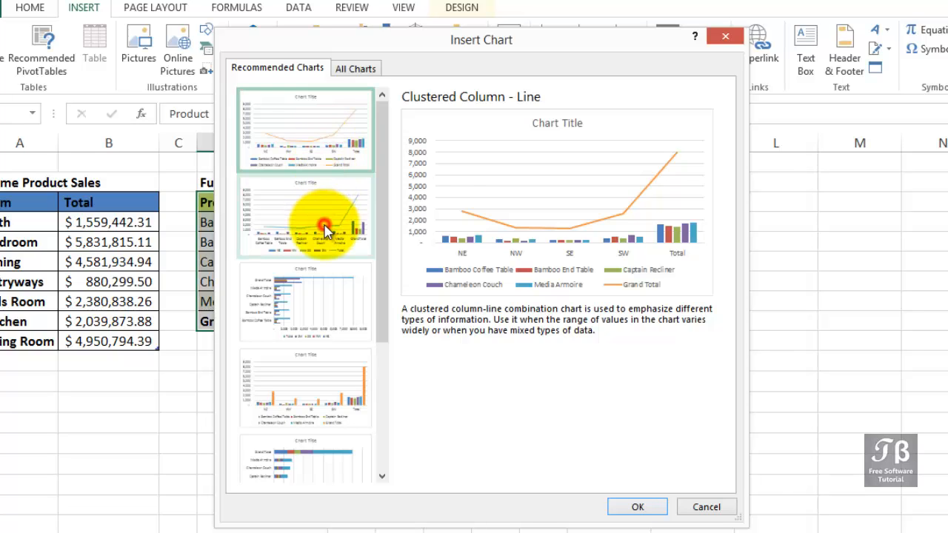
pyautogui.click(305, 302)
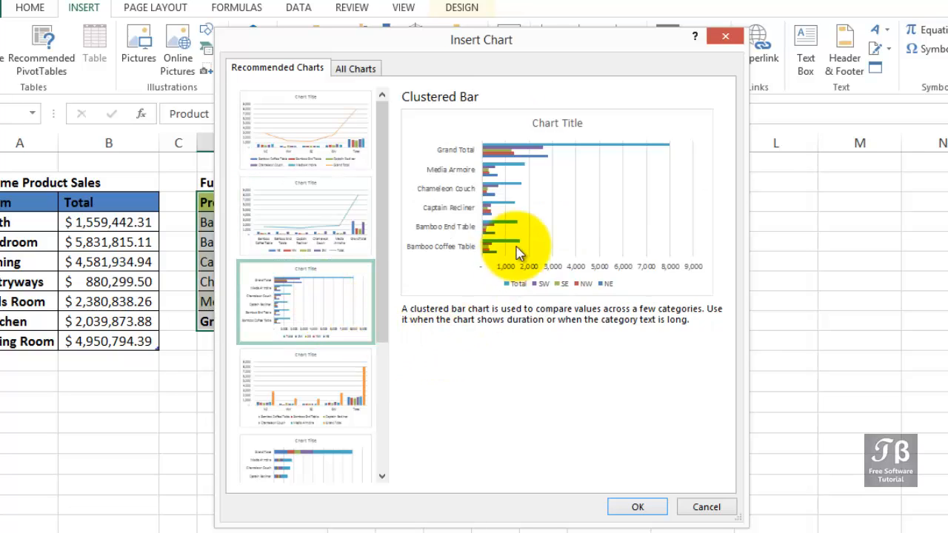
pyautogui.click(305, 388)
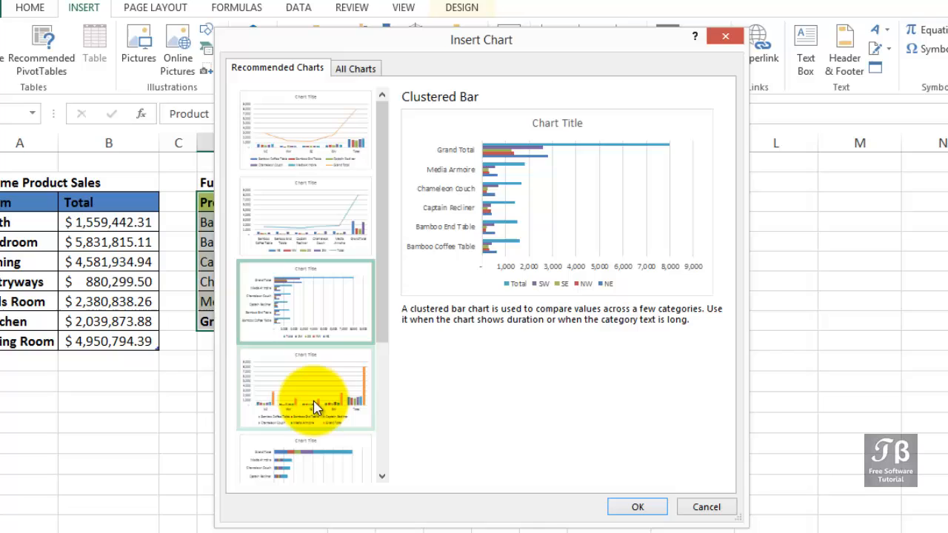
pyautogui.click(306, 388)
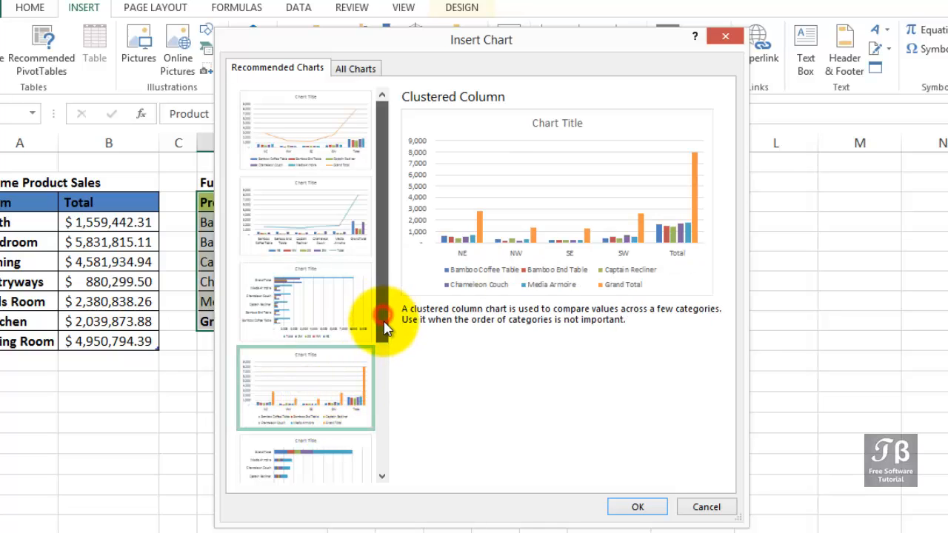
pyautogui.click(305, 376)
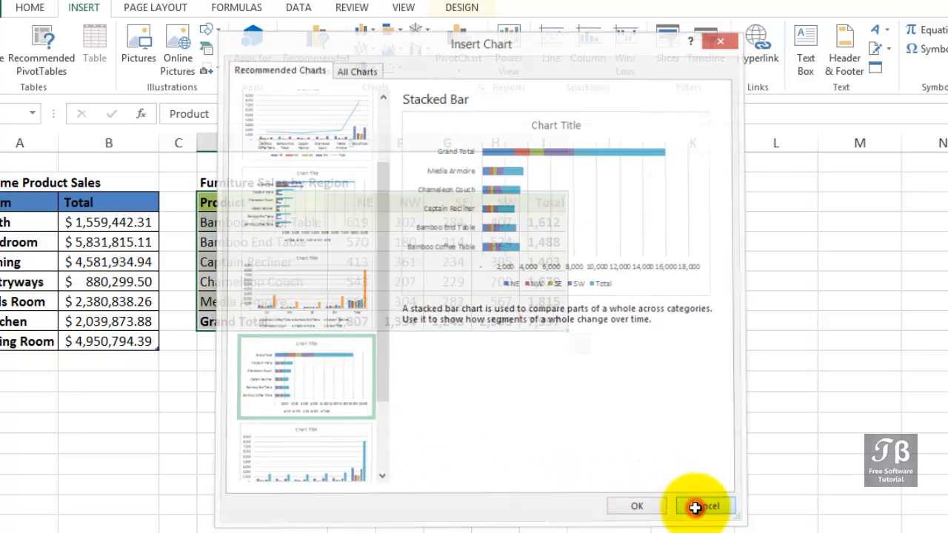
pyautogui.click(703, 507)
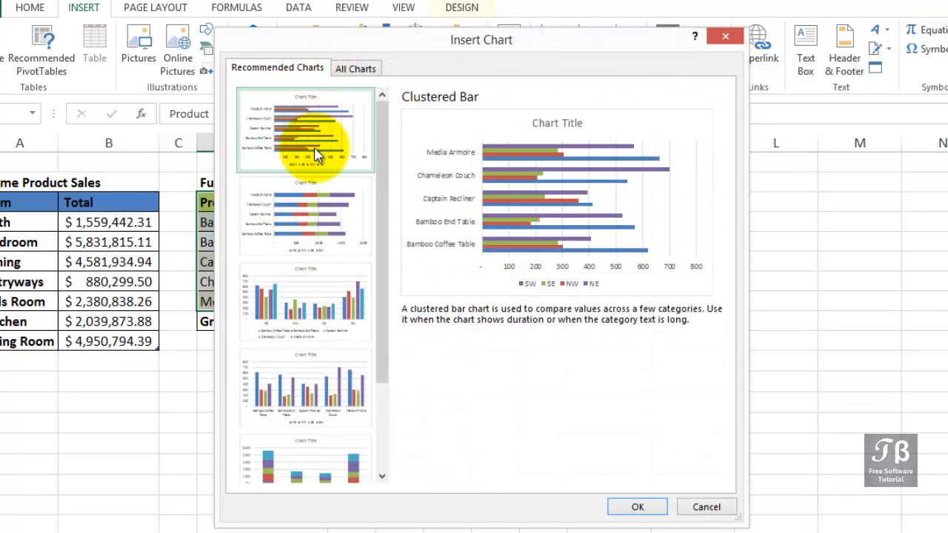
# Insert the clustered column chart of regional furniture sales and move it right of the table.
pyautogui.click(305, 302)
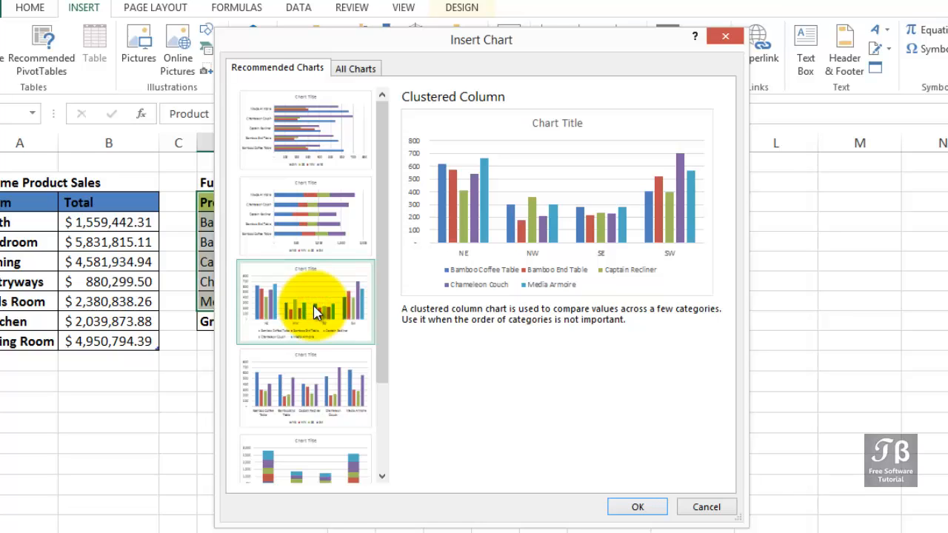
pyautogui.moveTo(335, 335)
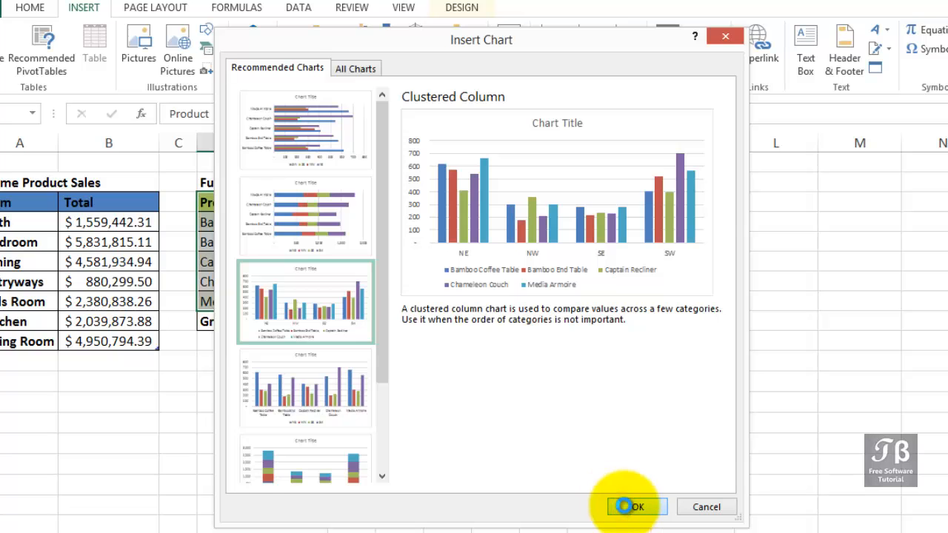
pyautogui.click(634, 507)
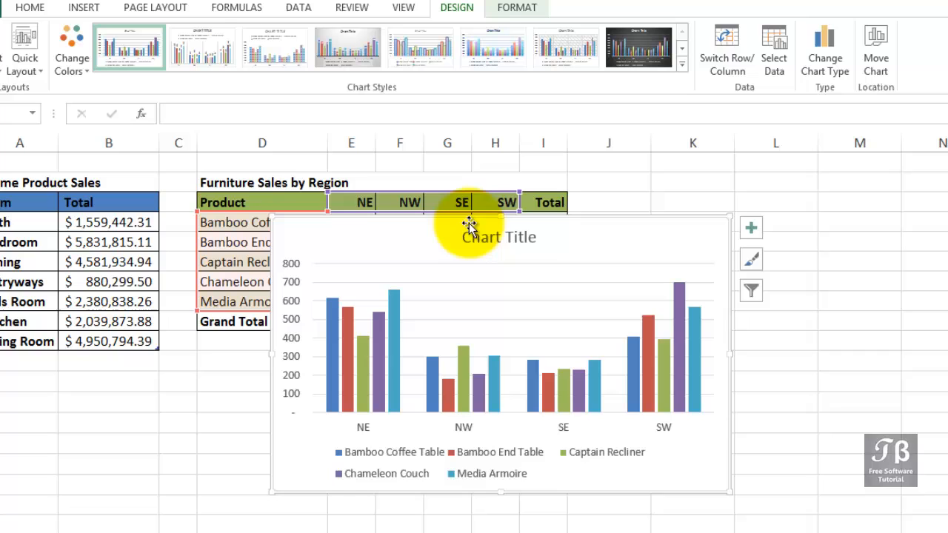
pyautogui.moveTo(471, 225); pyautogui.dragTo(595, 181)
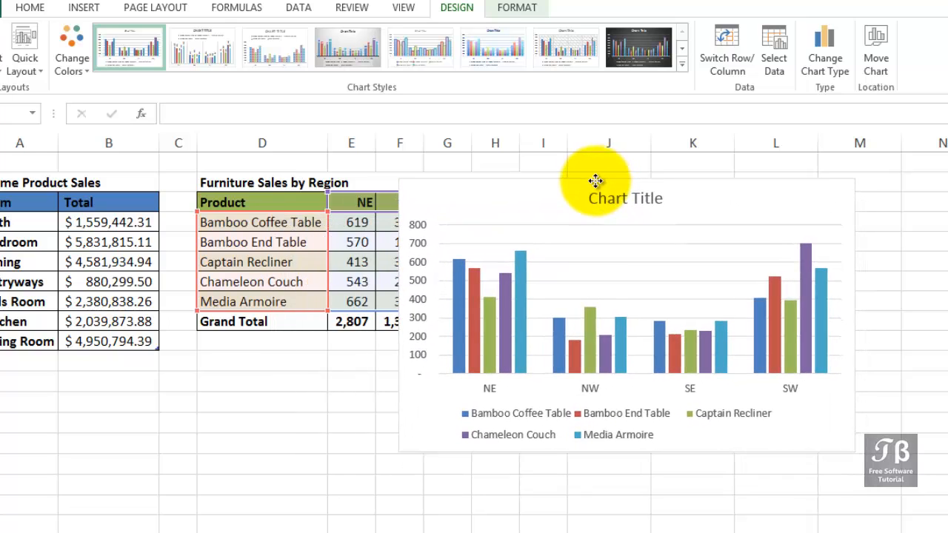